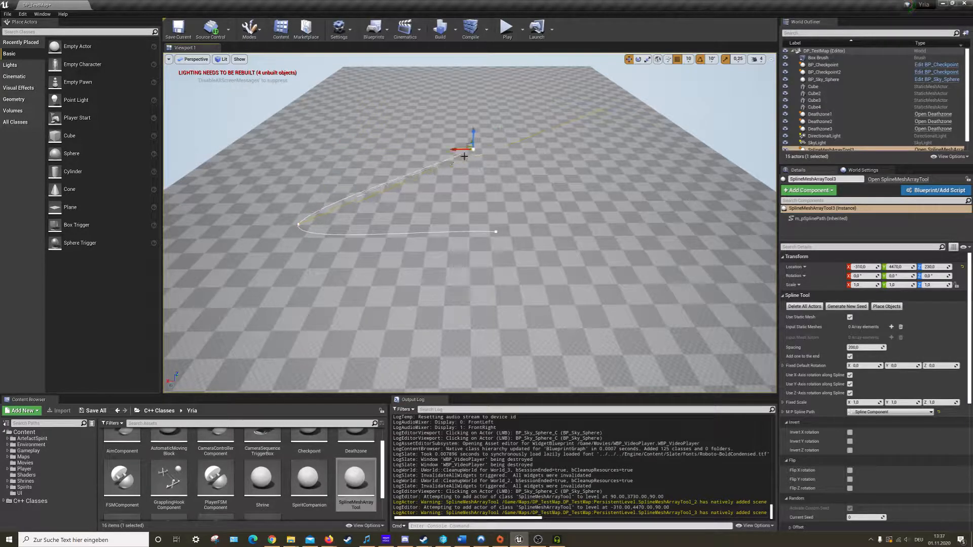
# - Drag one spline point leftward to reshape the character path
pyautogui.moveTo(462, 149); pyautogui.dragTo(354, 146)
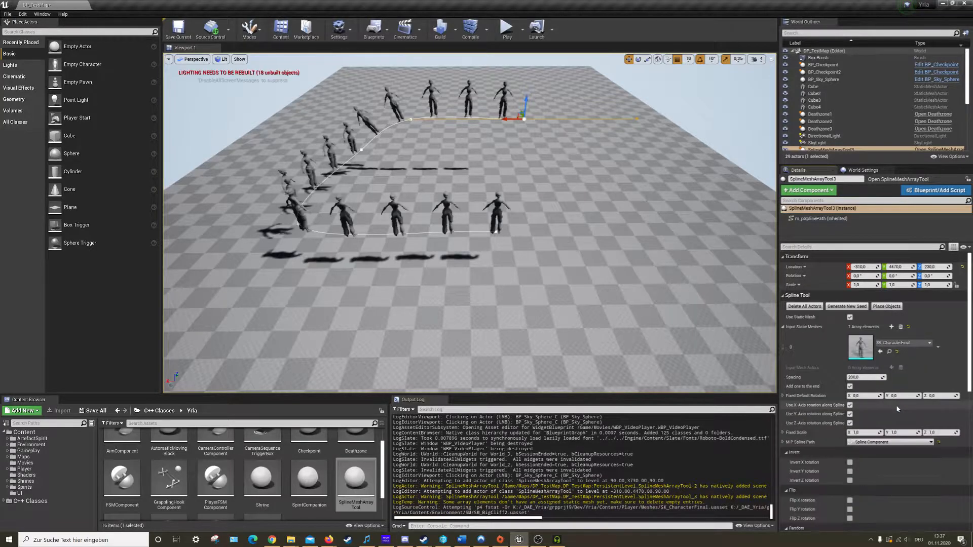
pyautogui.moveTo(851, 317)
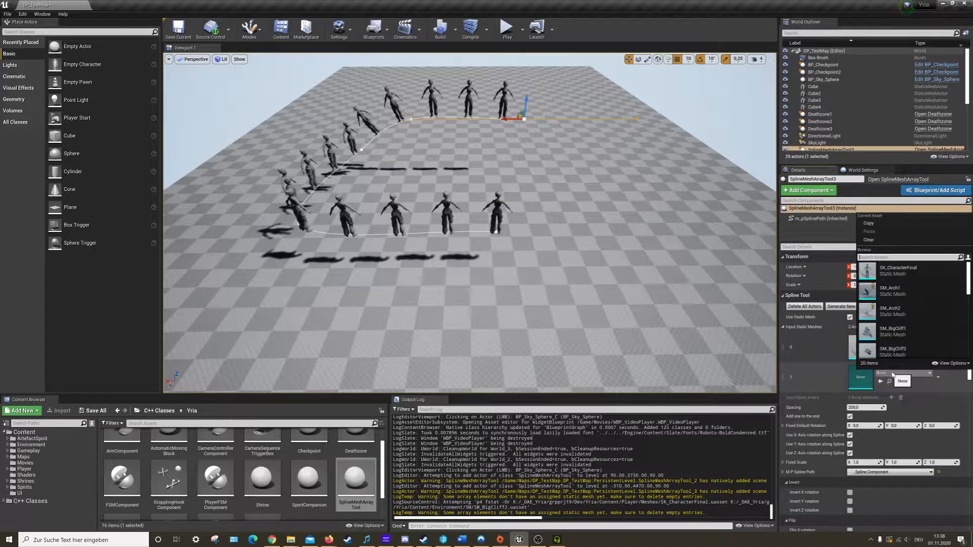
# - Assign SM_RespawnPose to a second Input Static Meshes element
pyautogui.scroll(-3)
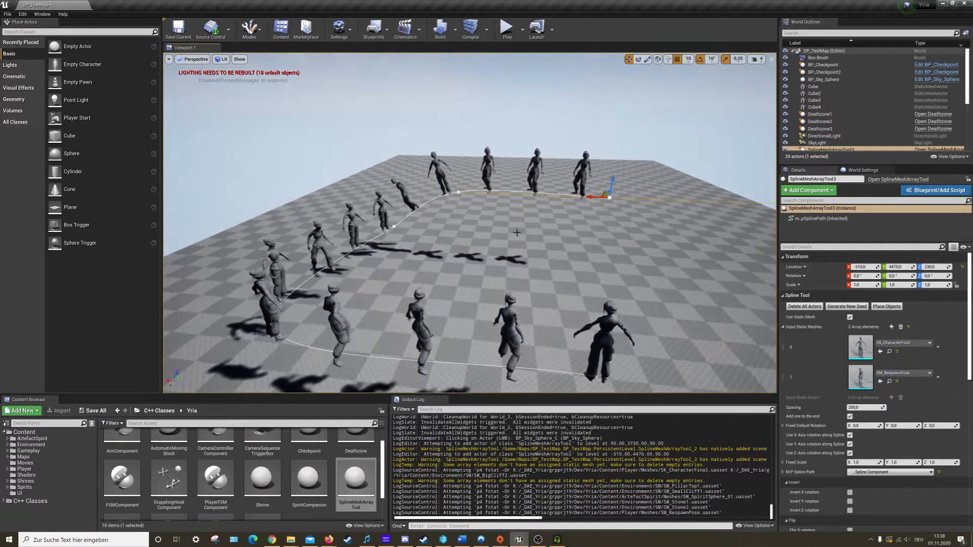
pyautogui.click(508, 335)
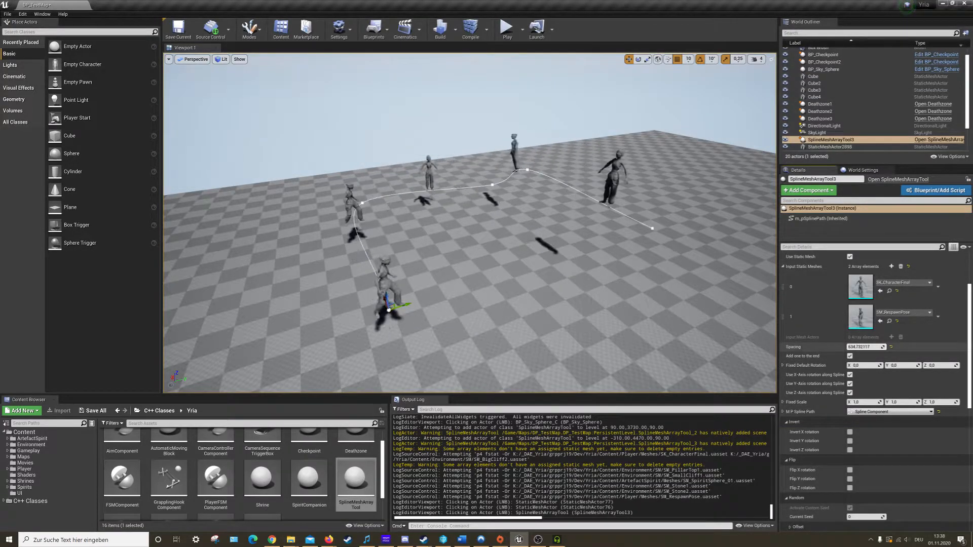
# - Enter 346.214381 in the Spline Tool details to change character spacing
pyautogui.write('346.214381')
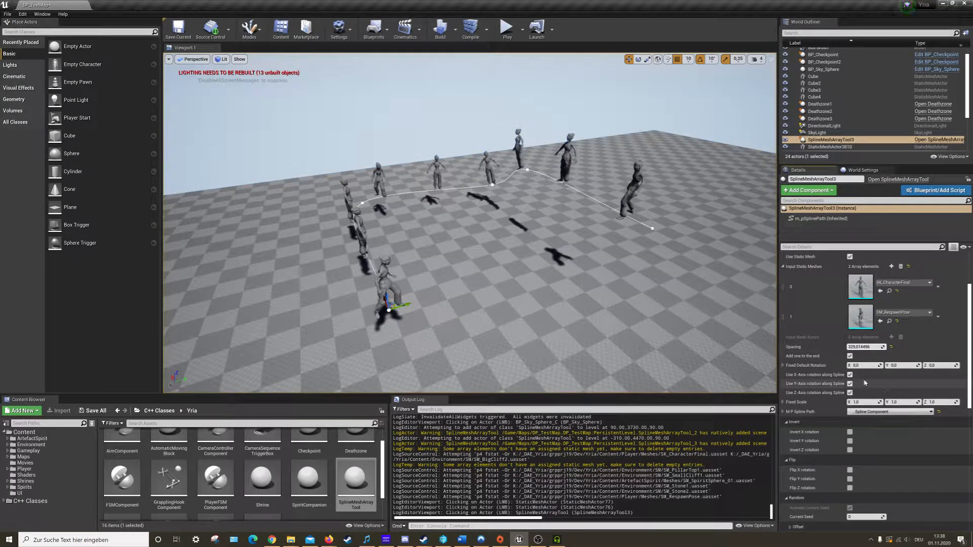
pyautogui.click(849, 356)
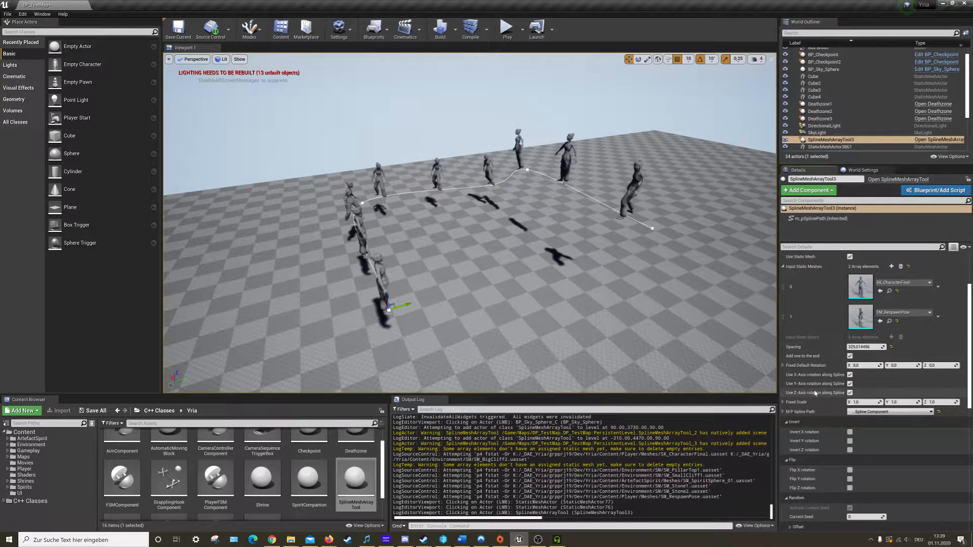
pyautogui.click(851, 385)
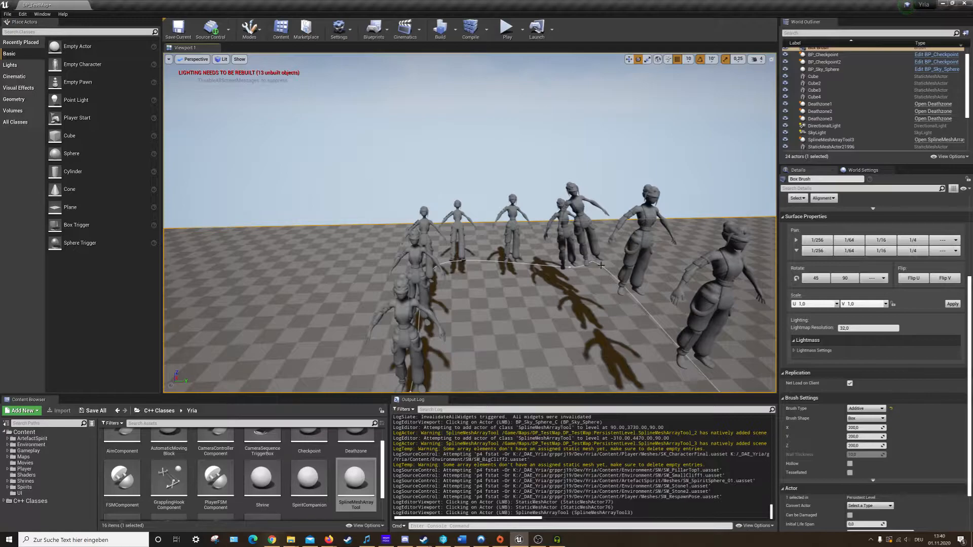
# - Reselect the SplineMeshArrayTool3 actor to show its settings
pyautogui.click(830, 140)
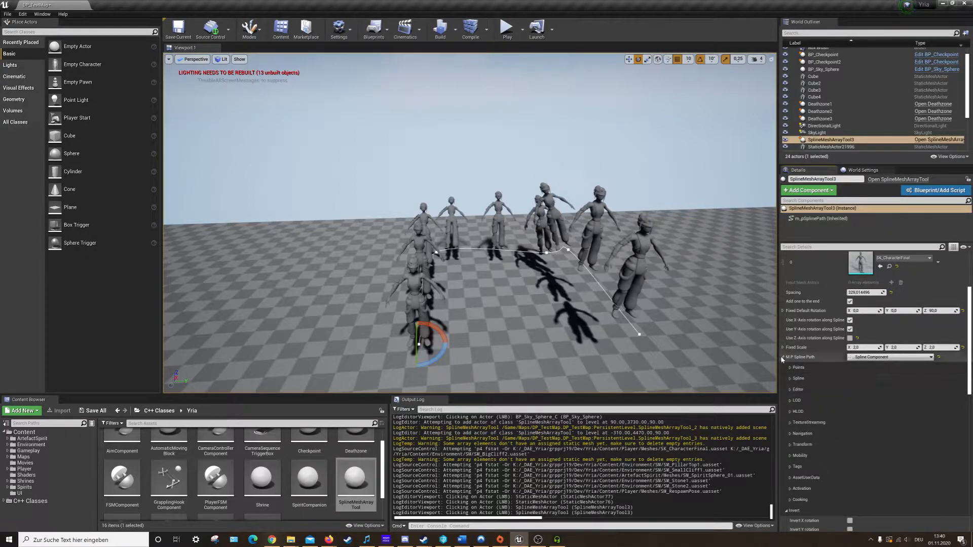
# - Expand the spline path's Spline category and enable Closed Loop
pyautogui.click(787, 378)
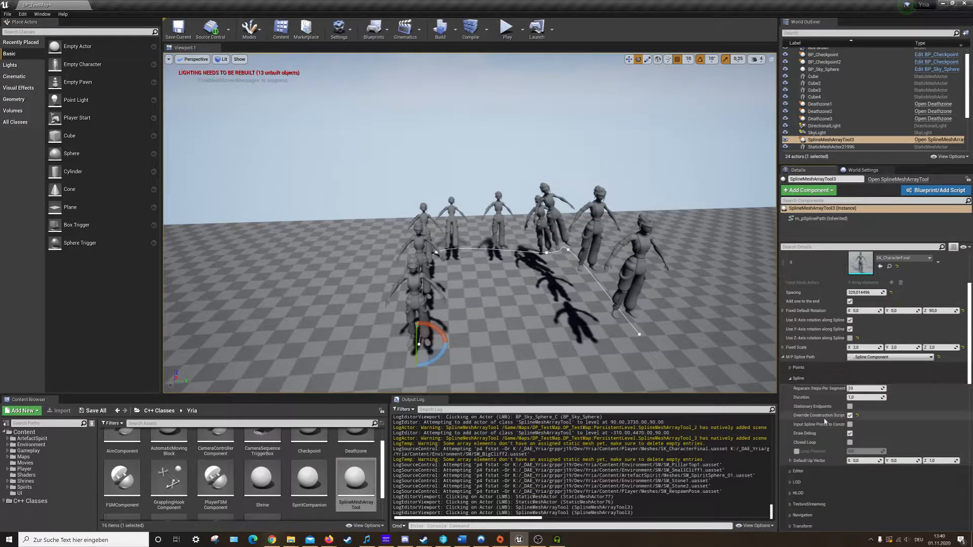
pyautogui.click(850, 442)
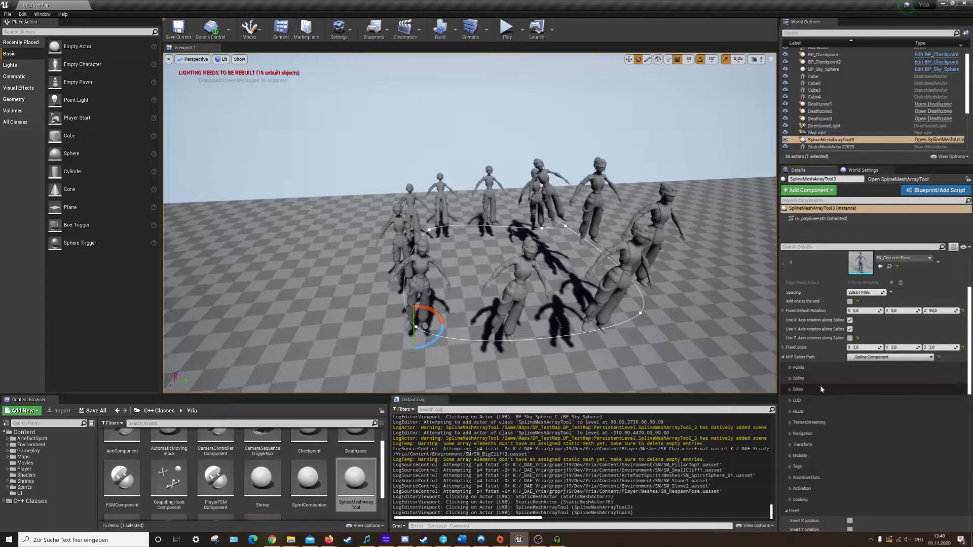
# - Collapse the spline path component, tick Flip X/Y/Z rotation and clear Invert rotation
pyautogui.click(797, 367)
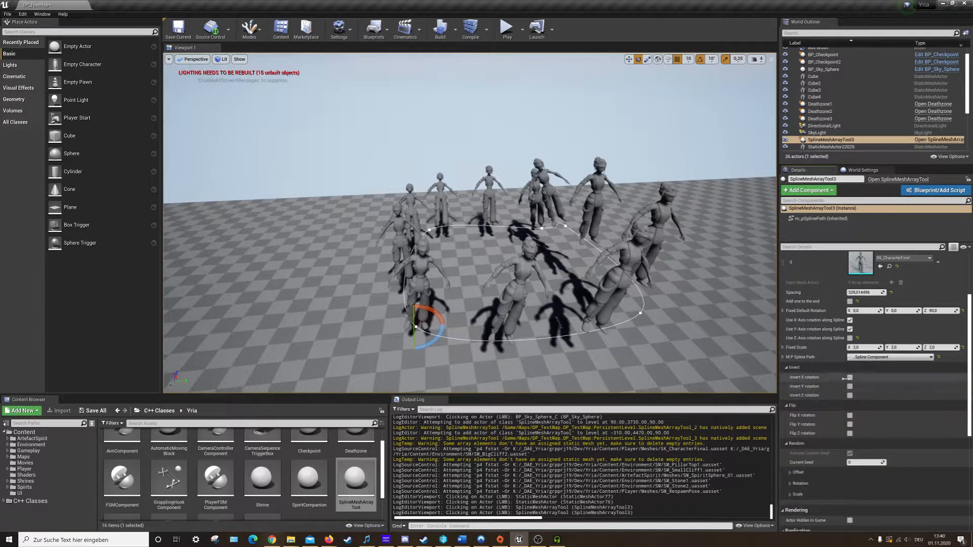
pyautogui.click(850, 377)
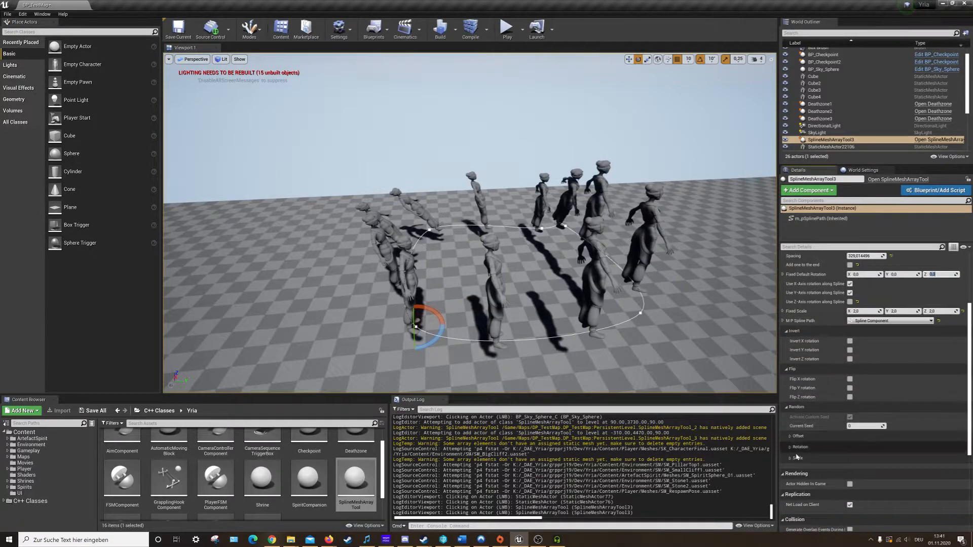
pyautogui.click(851, 341)
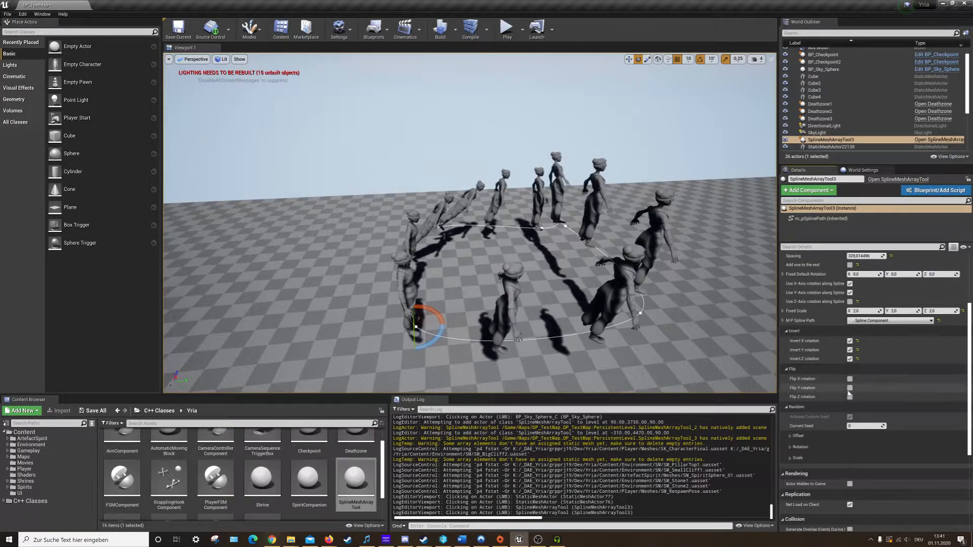
pyautogui.click(851, 387)
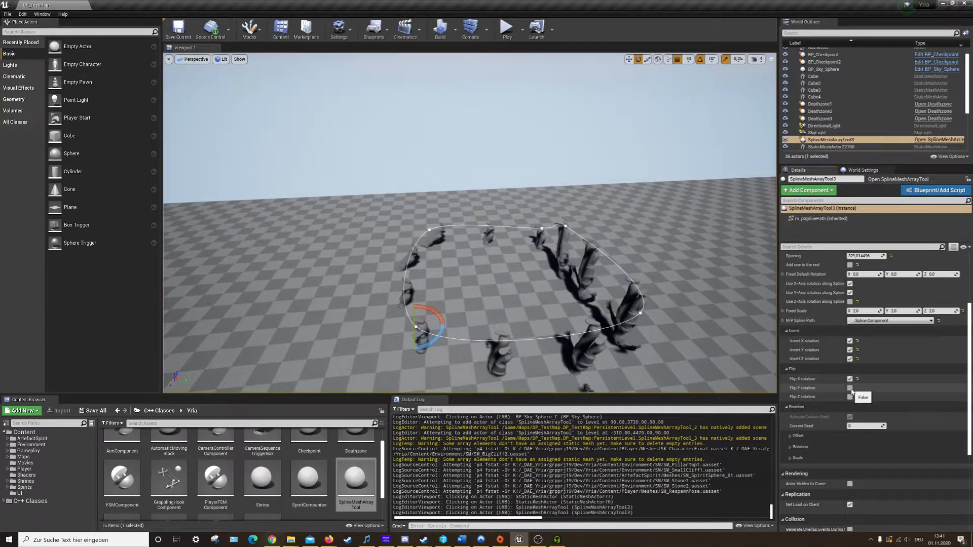
pyautogui.click(851, 397)
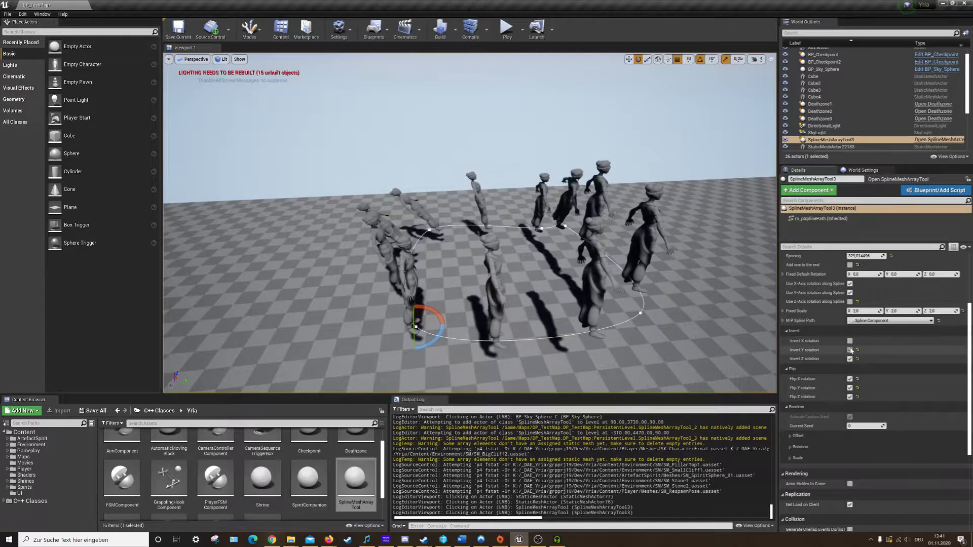
pyautogui.click(849, 388)
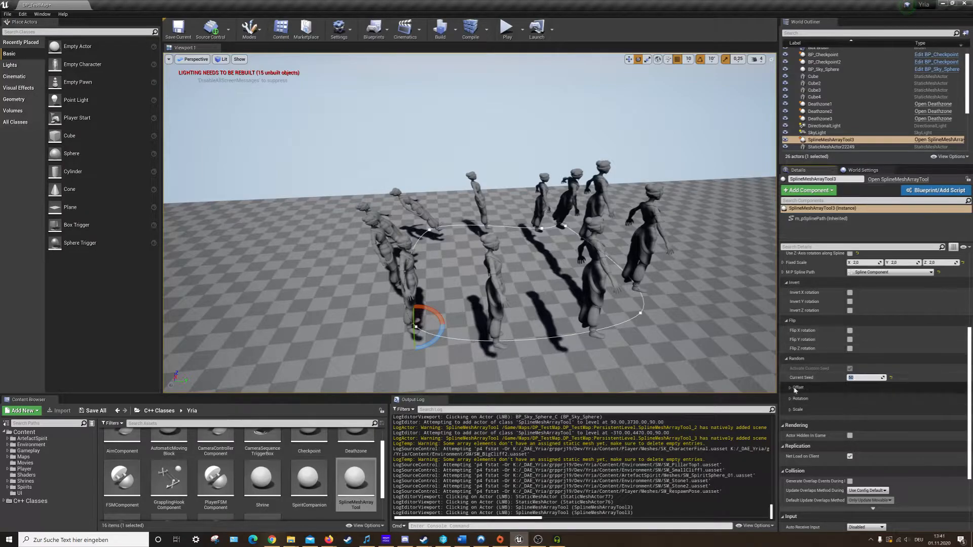
# - Expand the Random Offset settings in the Details panel
pyautogui.click(799, 387)
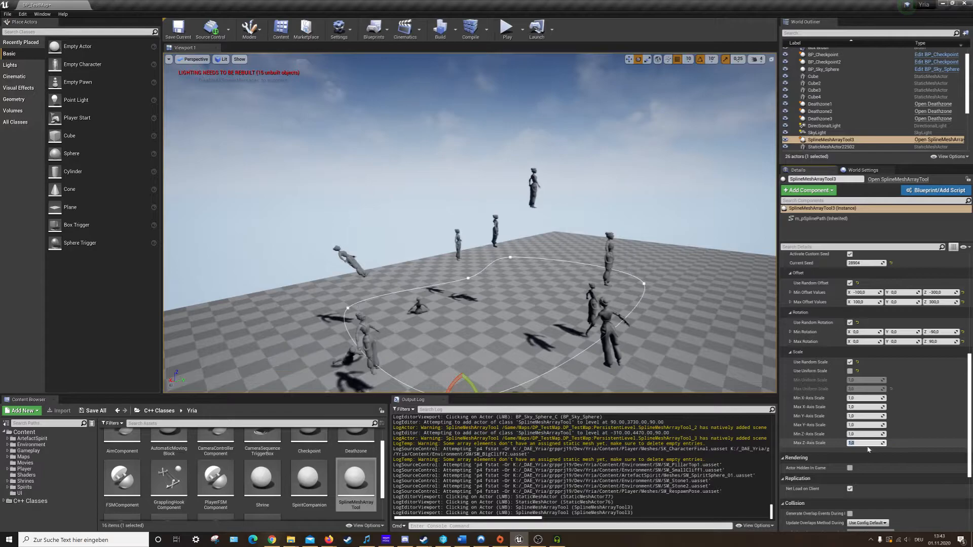
# - Apply the maximum Z value for random scale
pyautogui.click(859, 362)
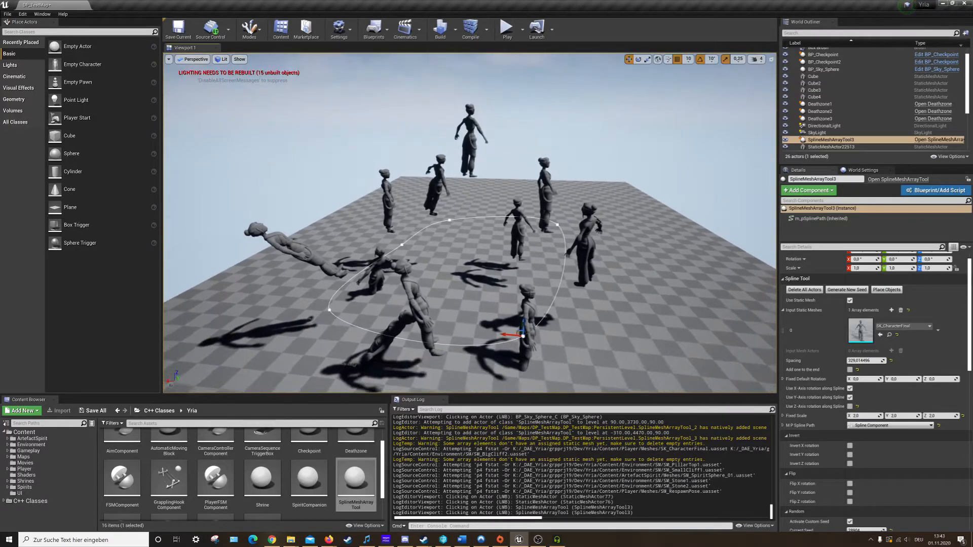
# - Bake the characters with Place Objects, then generate a new random seed
pyautogui.click(886, 290)
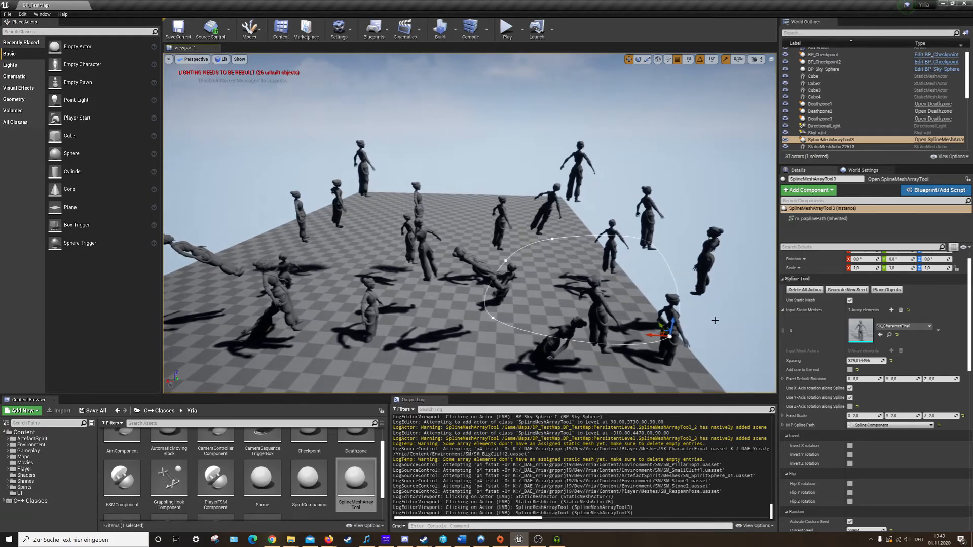
pyautogui.click(846, 290)
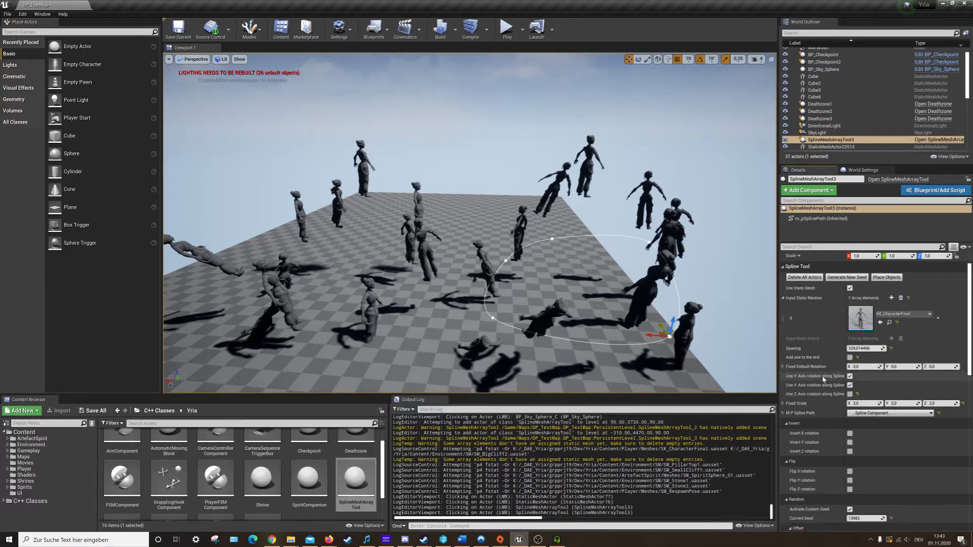
pyautogui.scroll(-3)
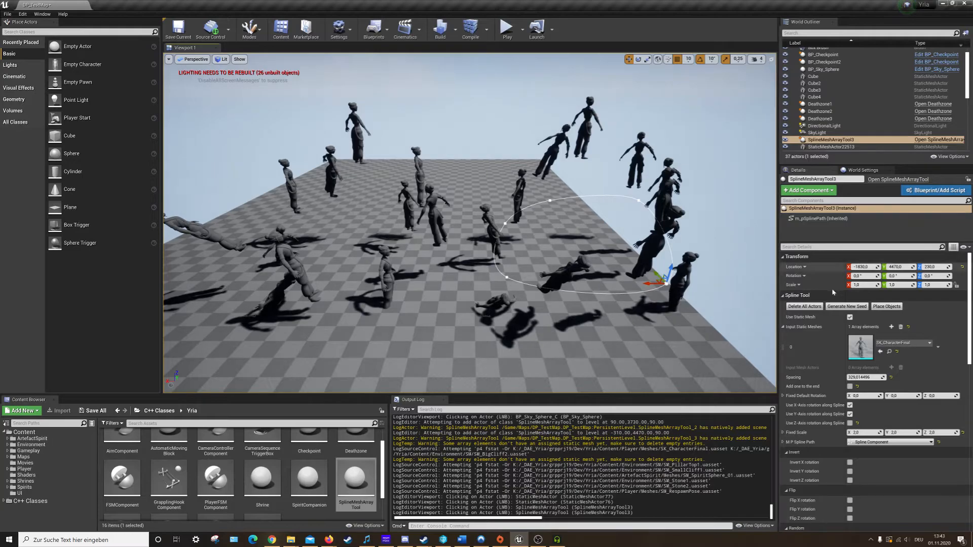
# - Select the SplineMeshArrayTool actor and delete it from the level
pyautogui.click(804, 306)
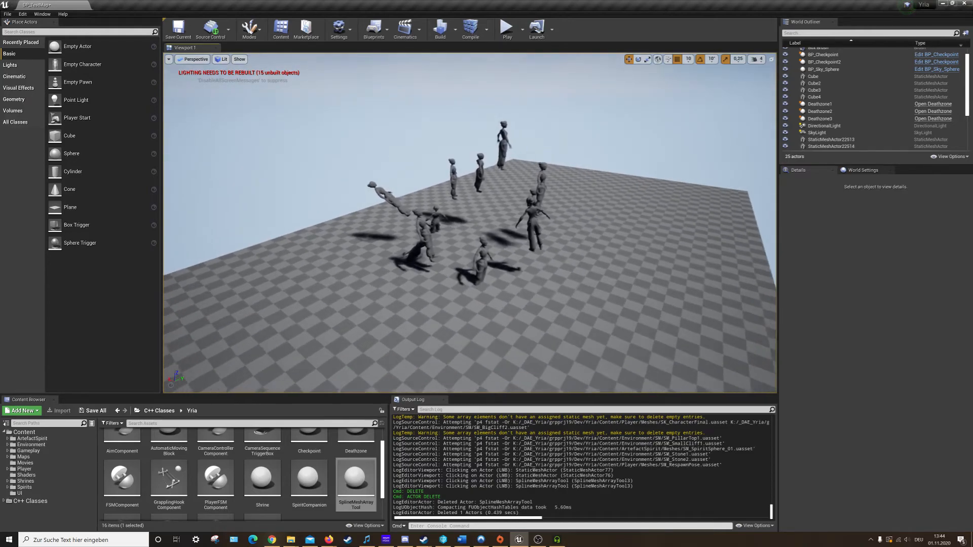
pyautogui.click(515, 224)
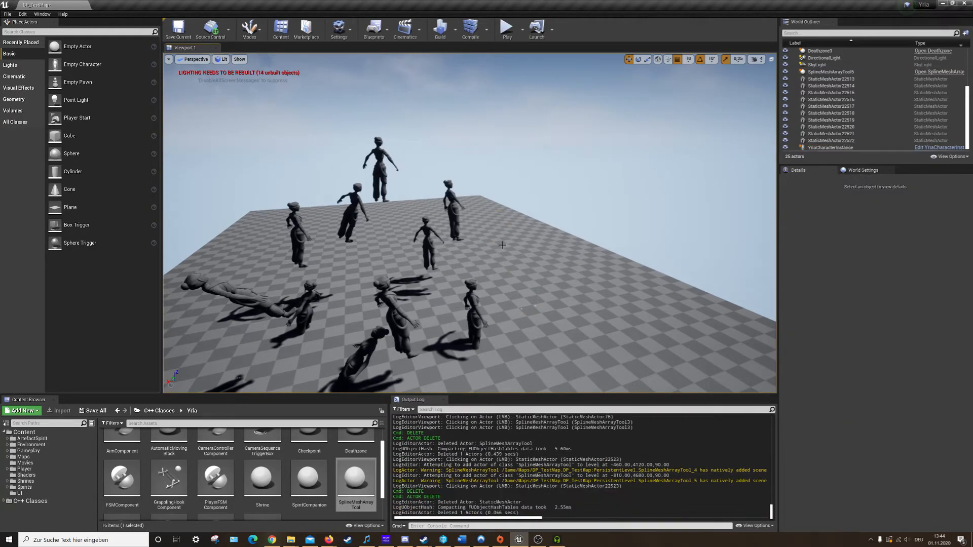
# - Delete one unwanted baked character statue, then select the lying statue next
pyautogui.click(304, 304)
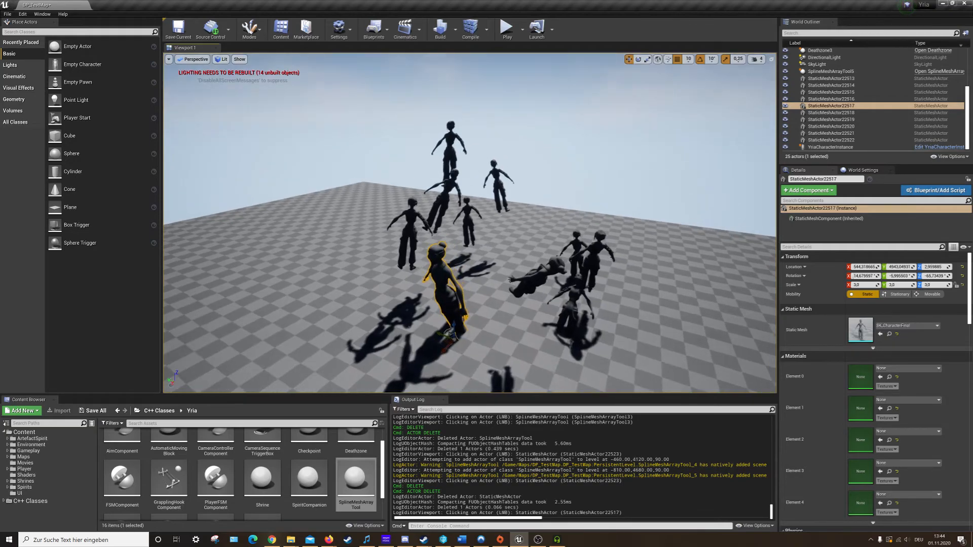
pyautogui.press('Delete')
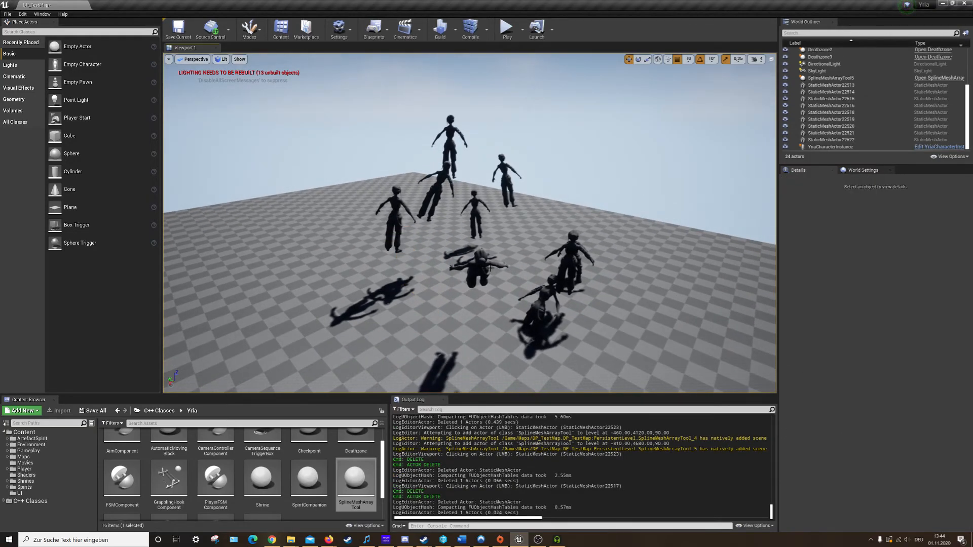
pyautogui.click(409, 226)
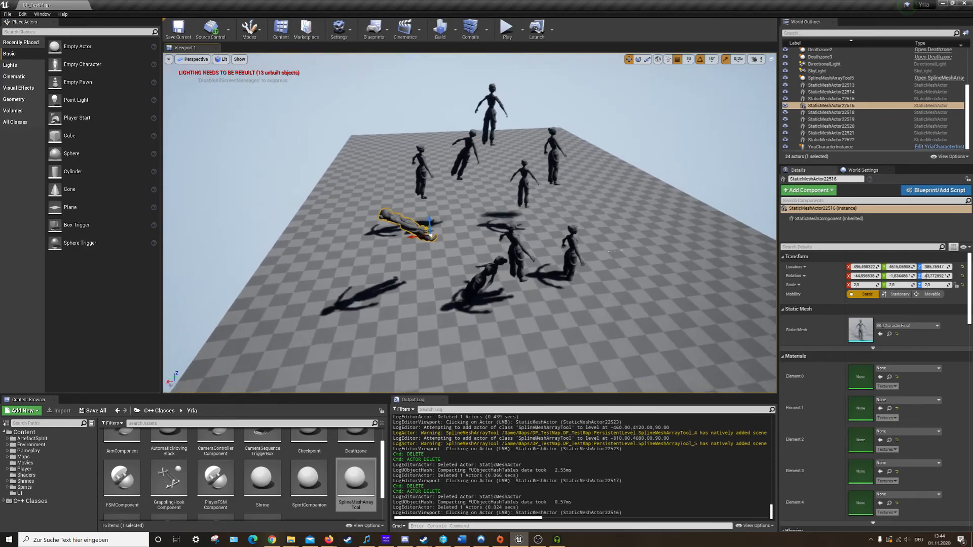